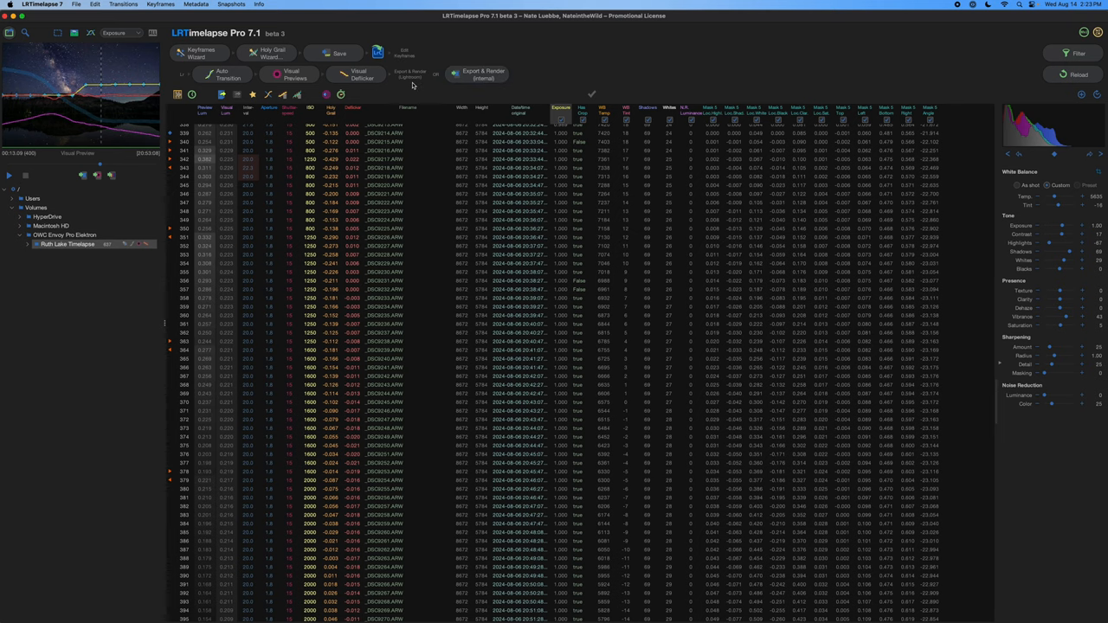
mouse_move(391, 587)
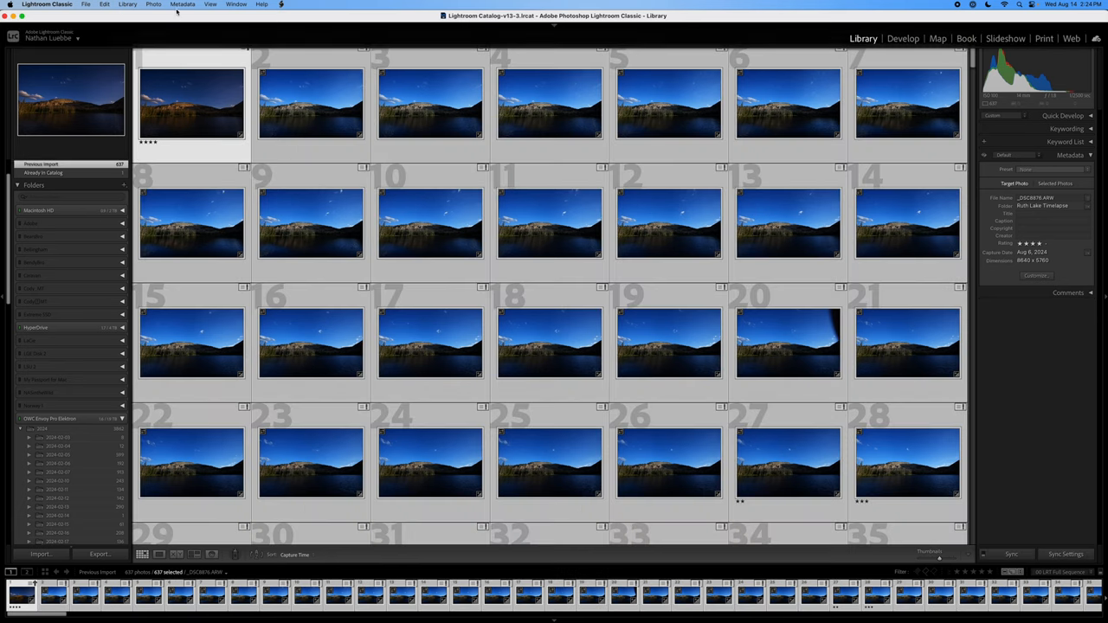
click(182, 5)
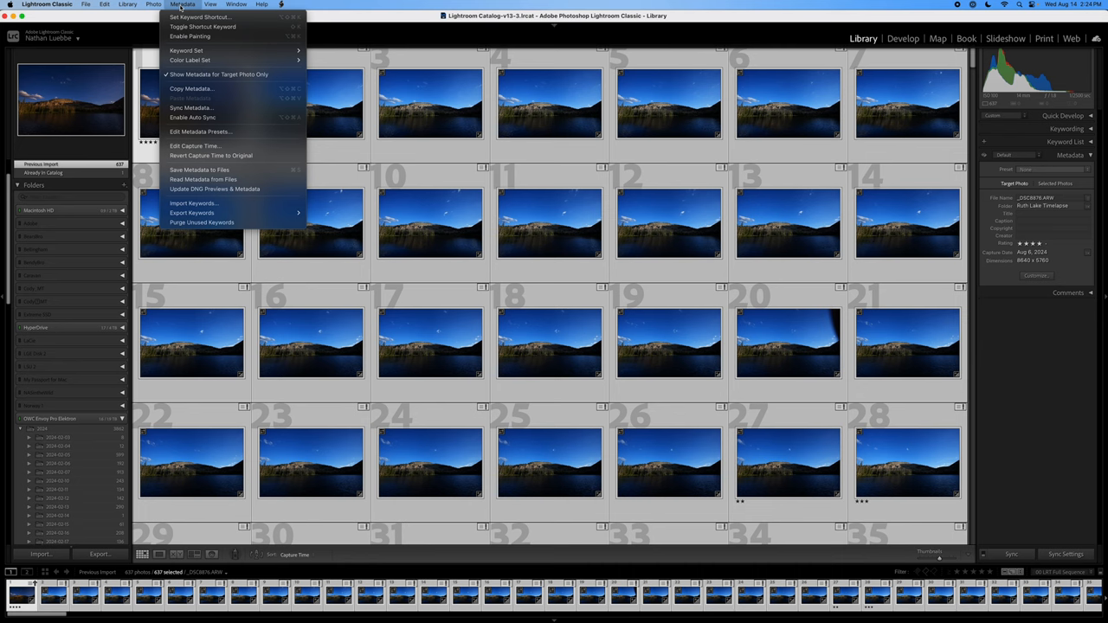
mouse_move(203, 180)
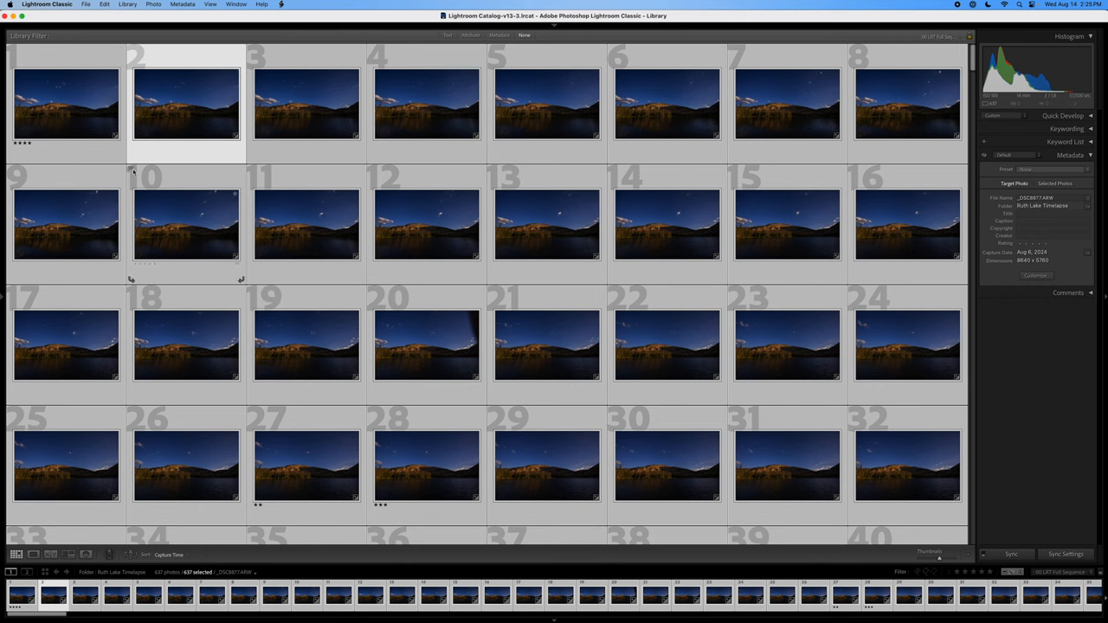
- Select the first frame and open the export settings for all 637 files
click(66, 103)
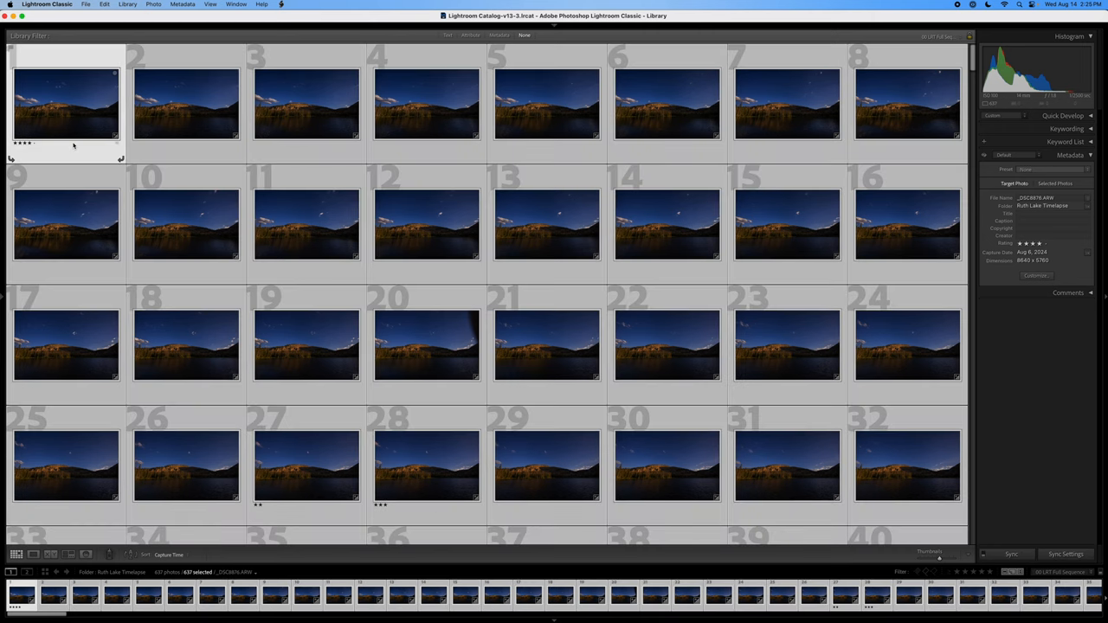
click(86, 4)
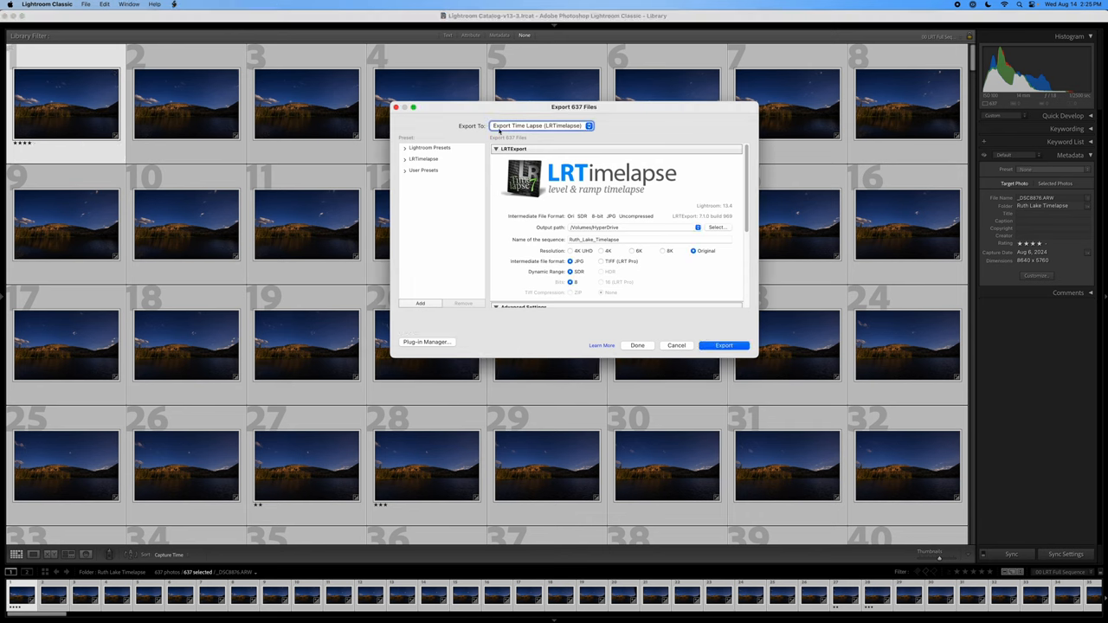
- Keep LRTimelapse as destination and output intermediates as 16-bit TIFF (LRT Pro)
click(542, 126)
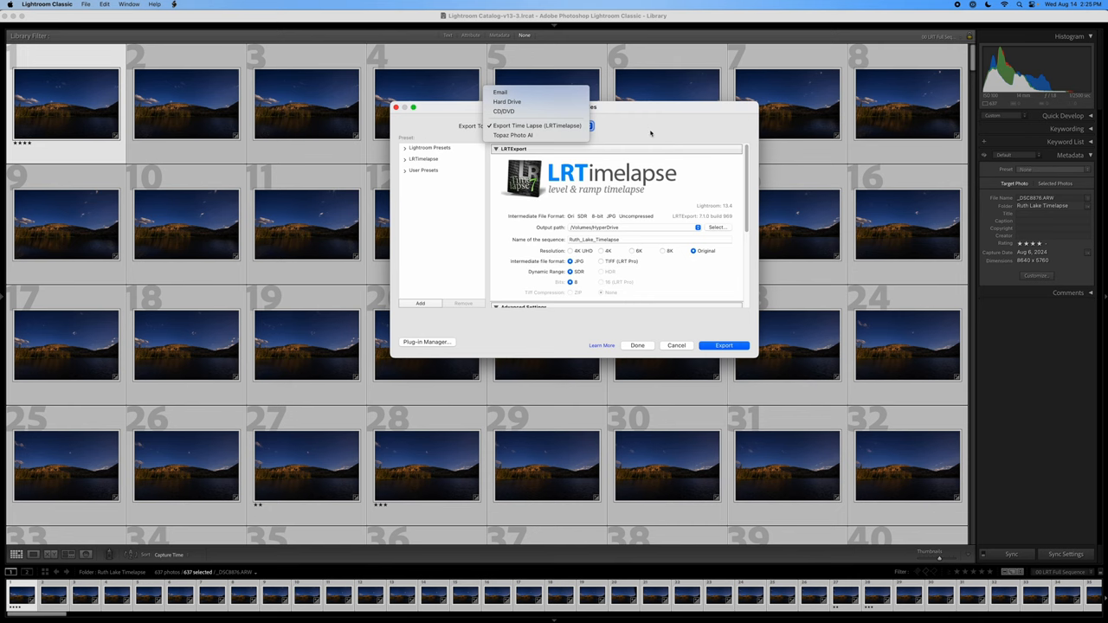
click(536, 125)
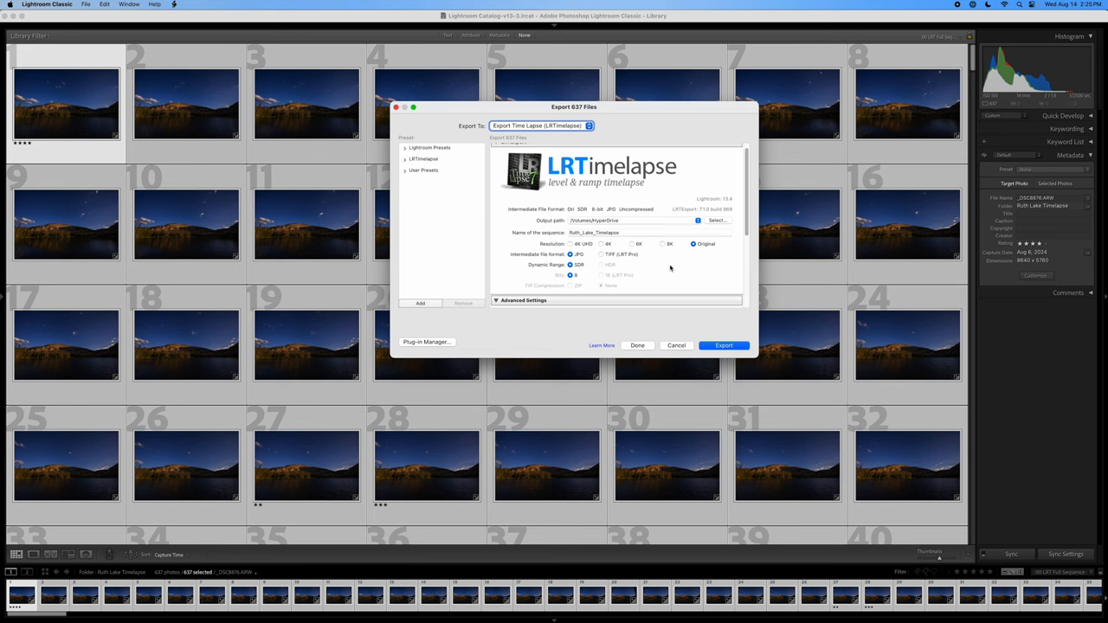
mouse_move(665, 275)
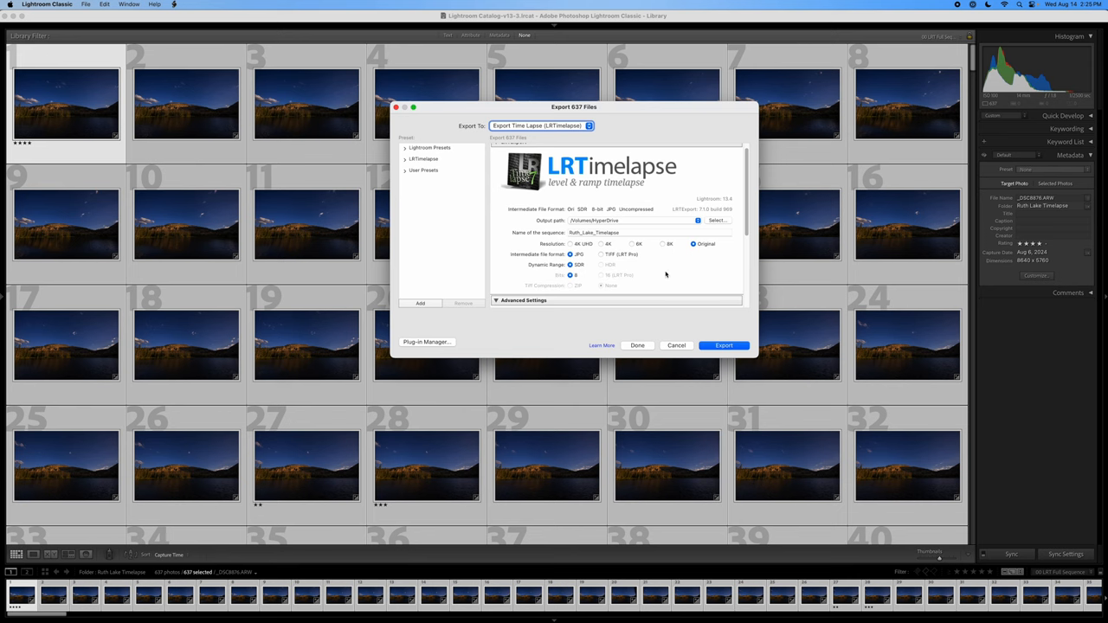
click(601, 255)
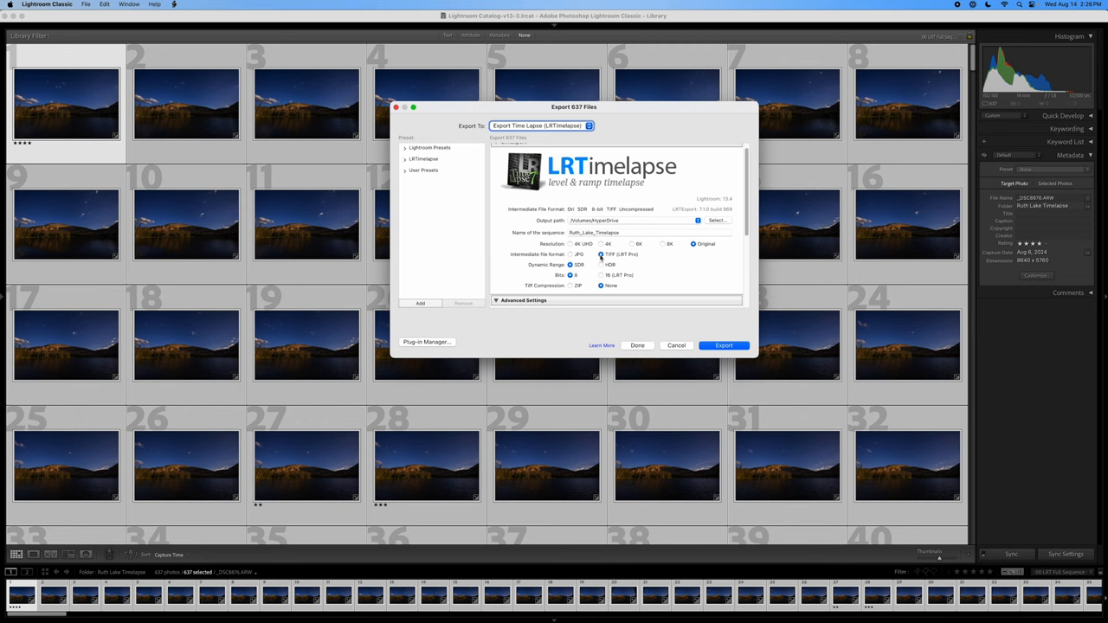
click(601, 275)
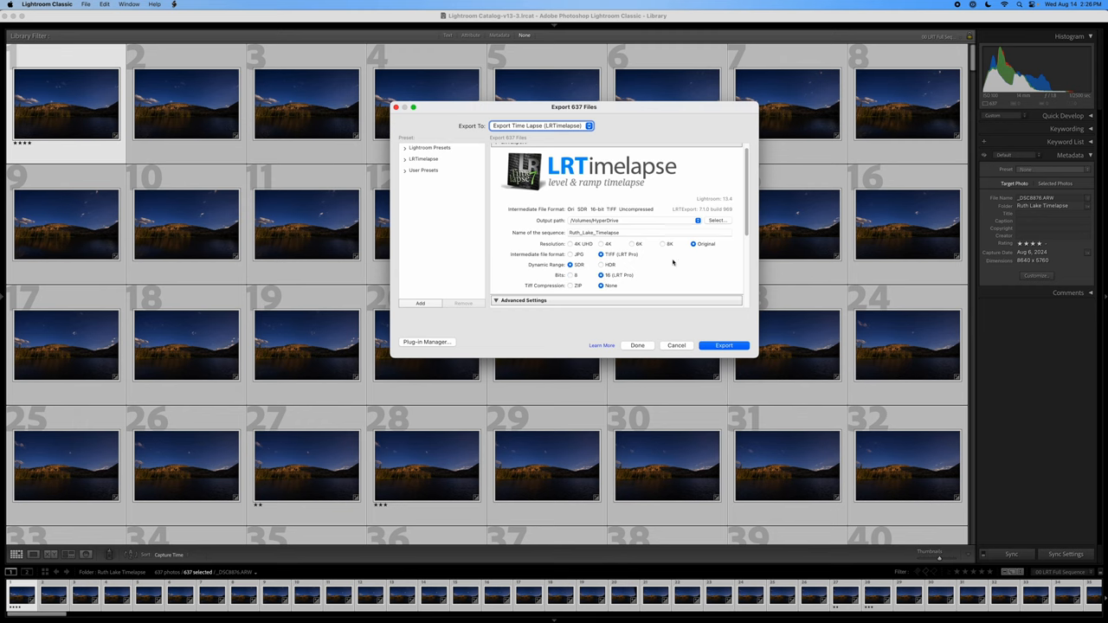
mouse_move(663, 270)
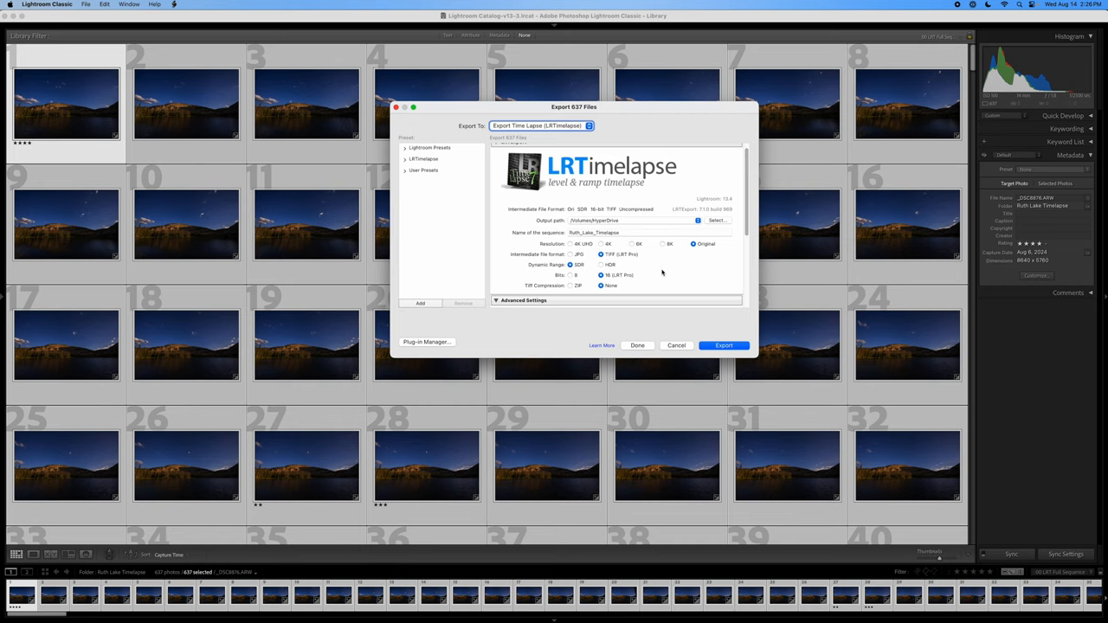